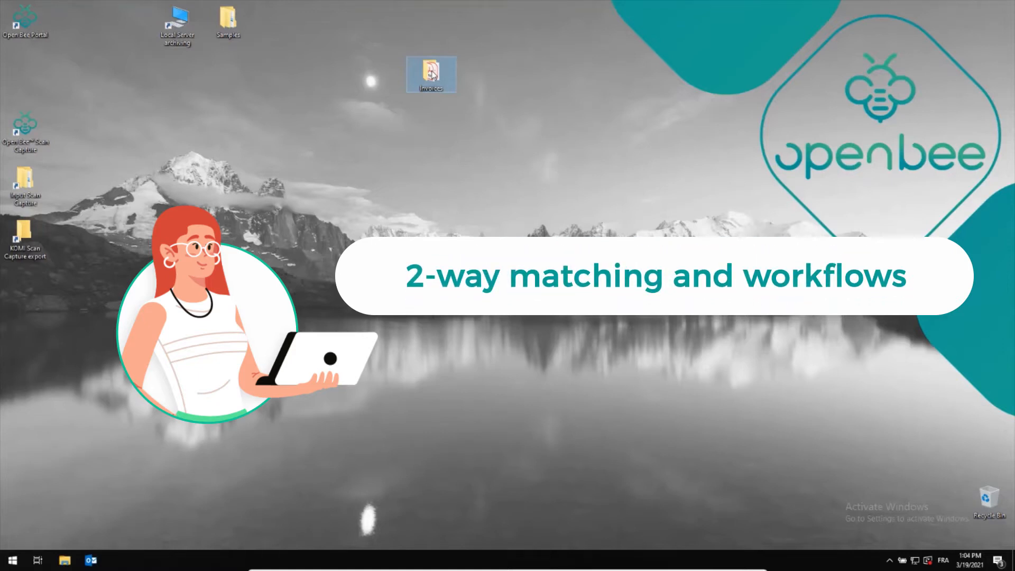
Step: Review the Invoices folder and the Scan Capture input folder, leaving the folder setting unchanged
double_click(429, 69)
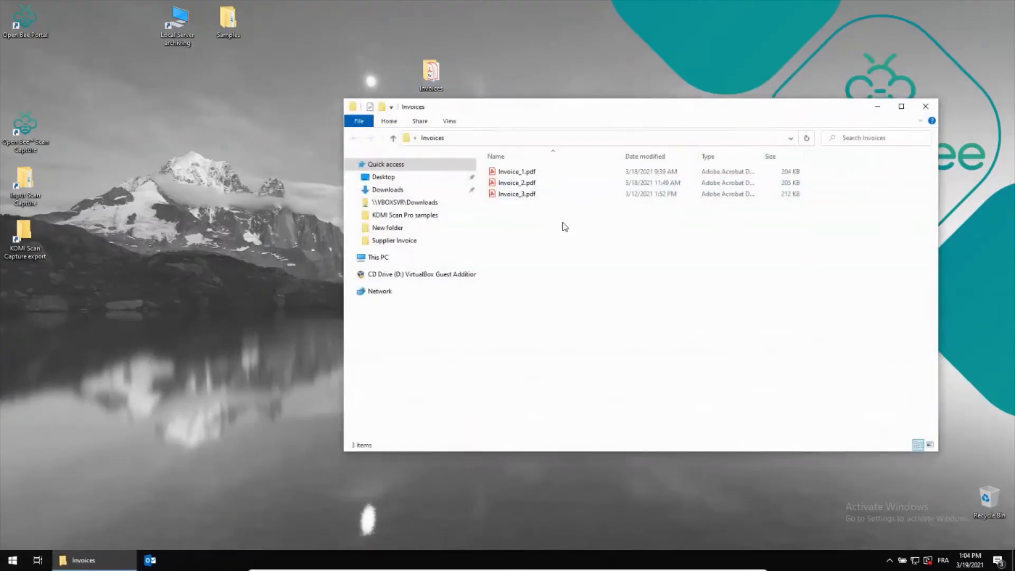
right_click(516, 171)
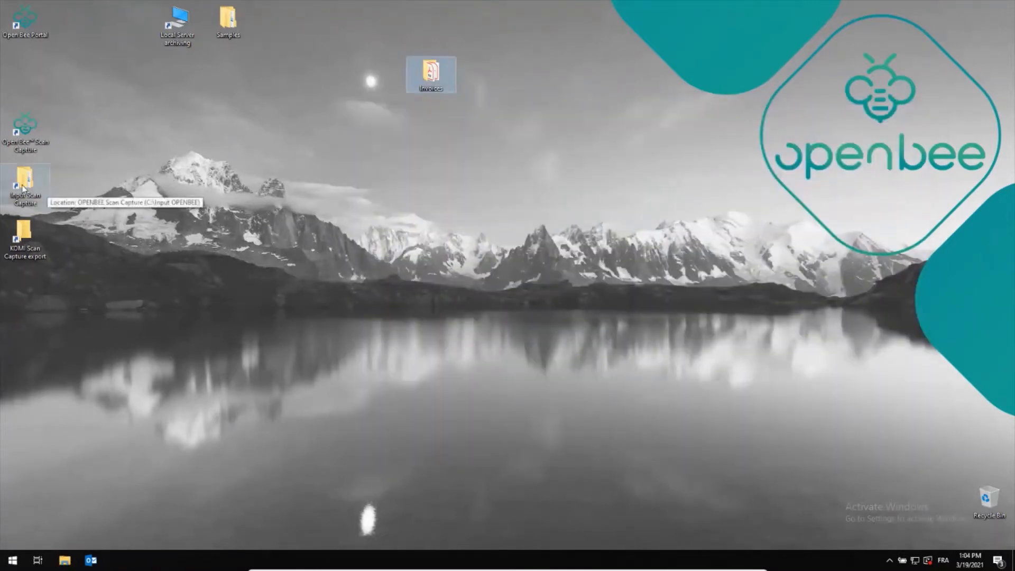
double_click(23, 178)
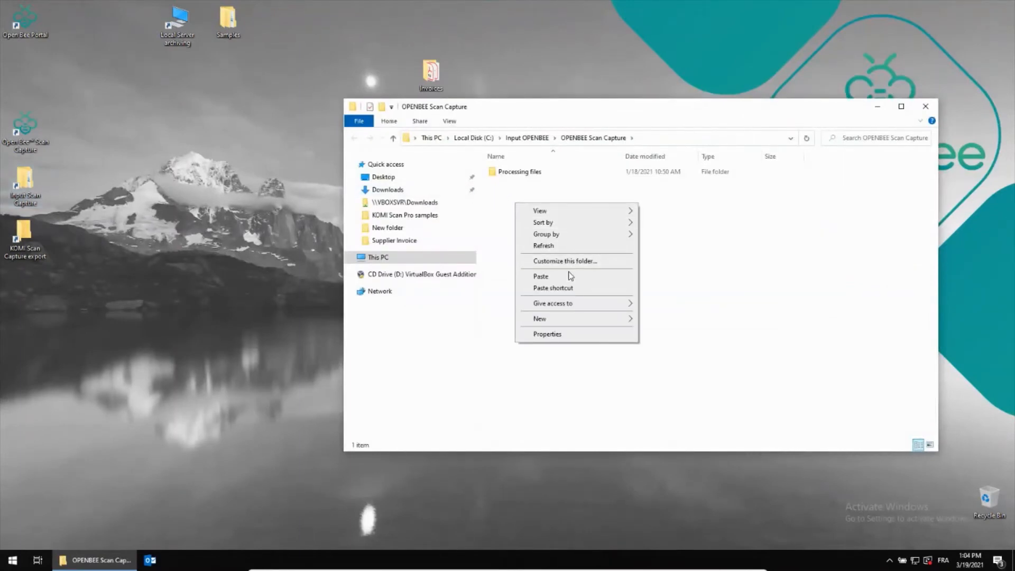
click(540, 276)
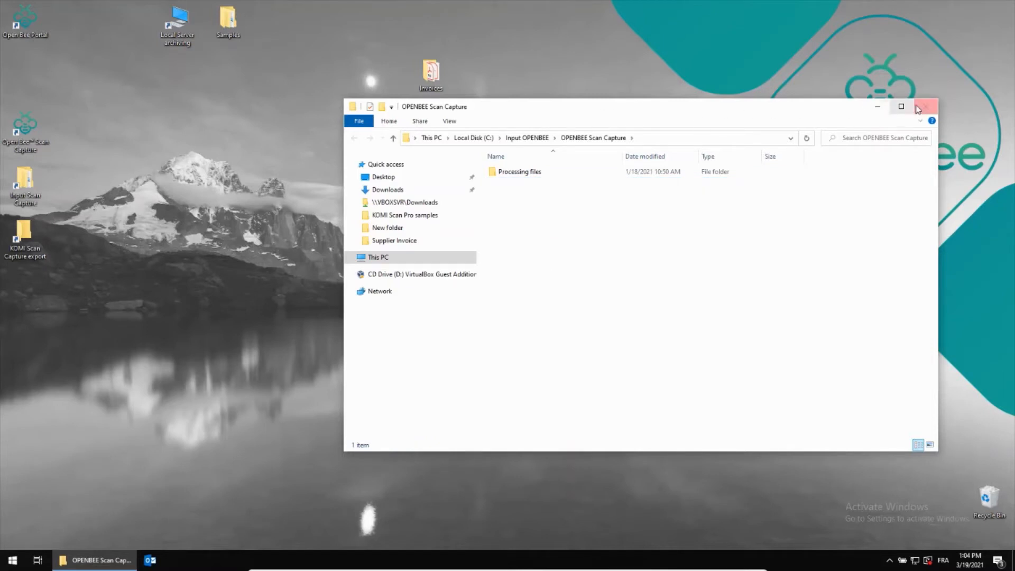
click(926, 108)
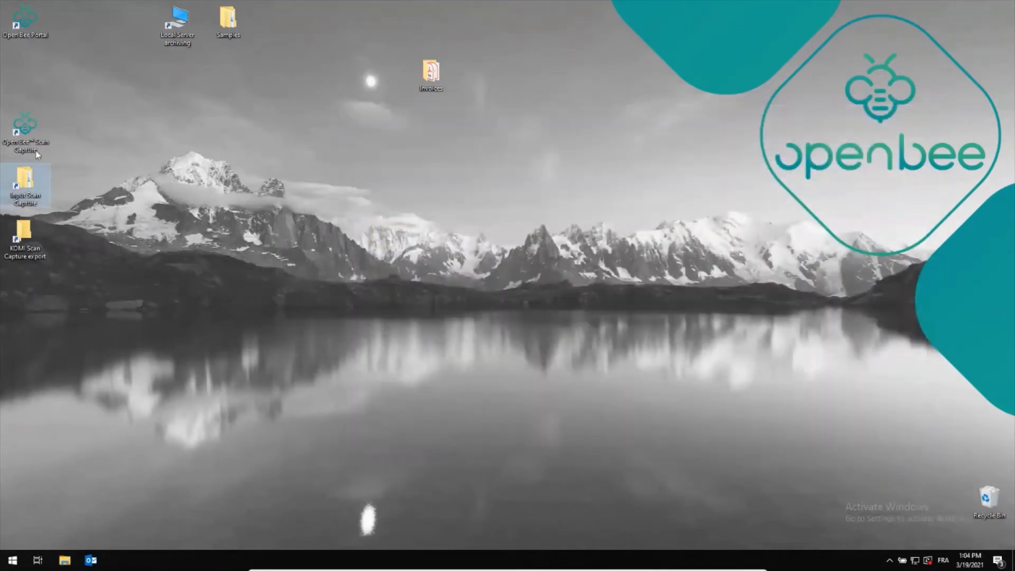
Step: Launch Open Bee Scan Capture, sign in as admin and select the LA HONEY INC invoices 19001 and 19003
click(21, 127)
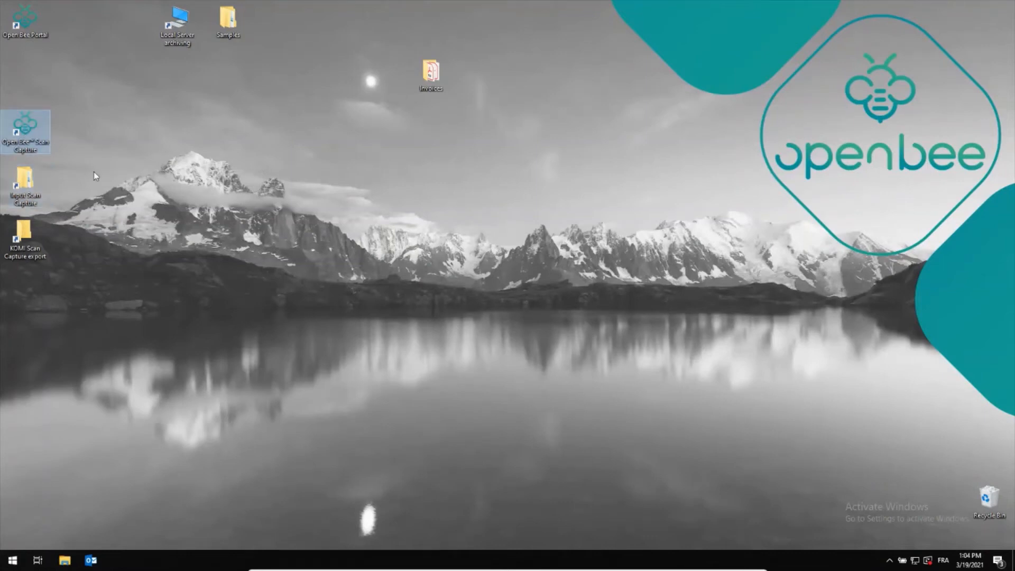
double_click(23, 120)
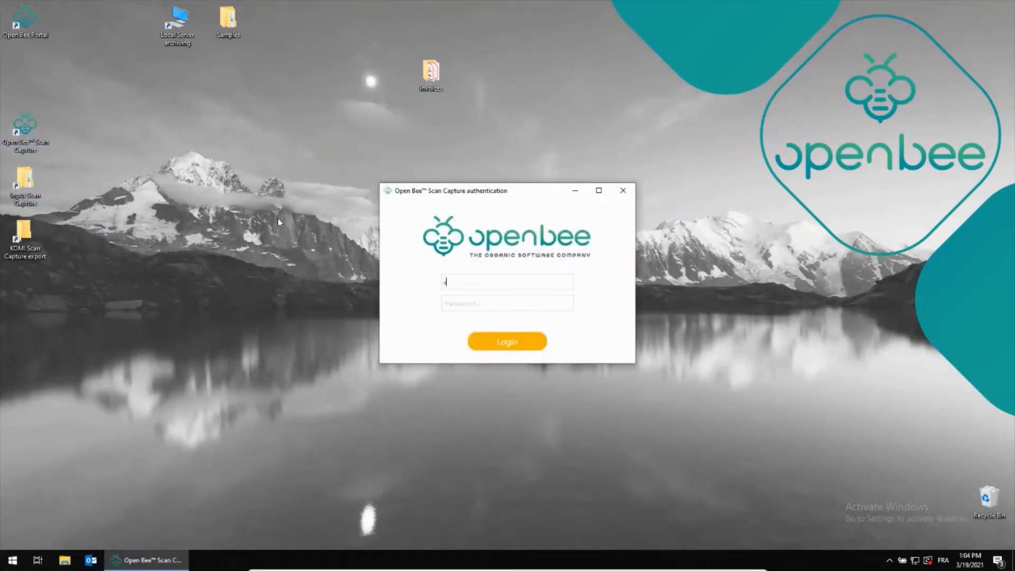
text(admin)
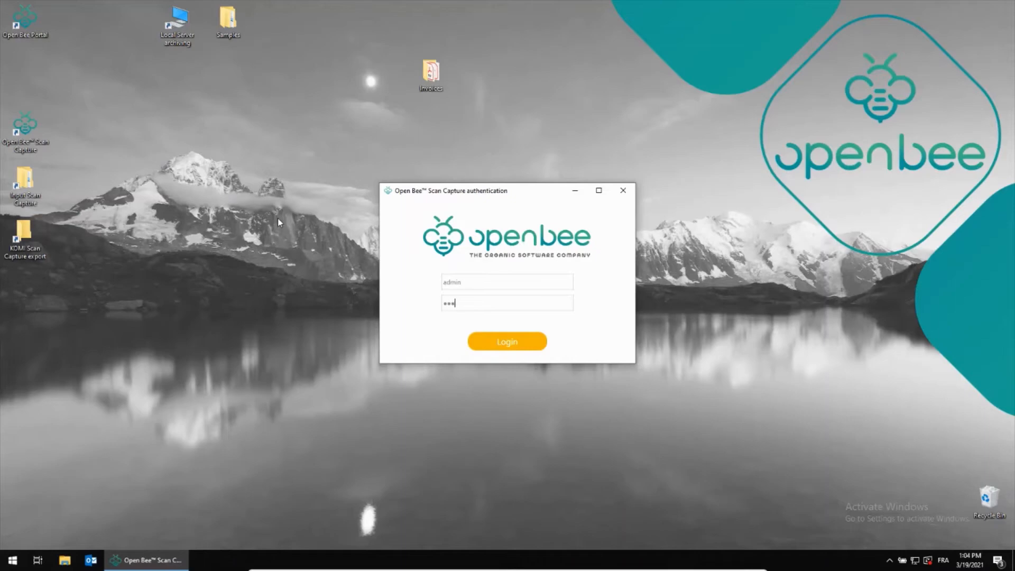
click(507, 340)
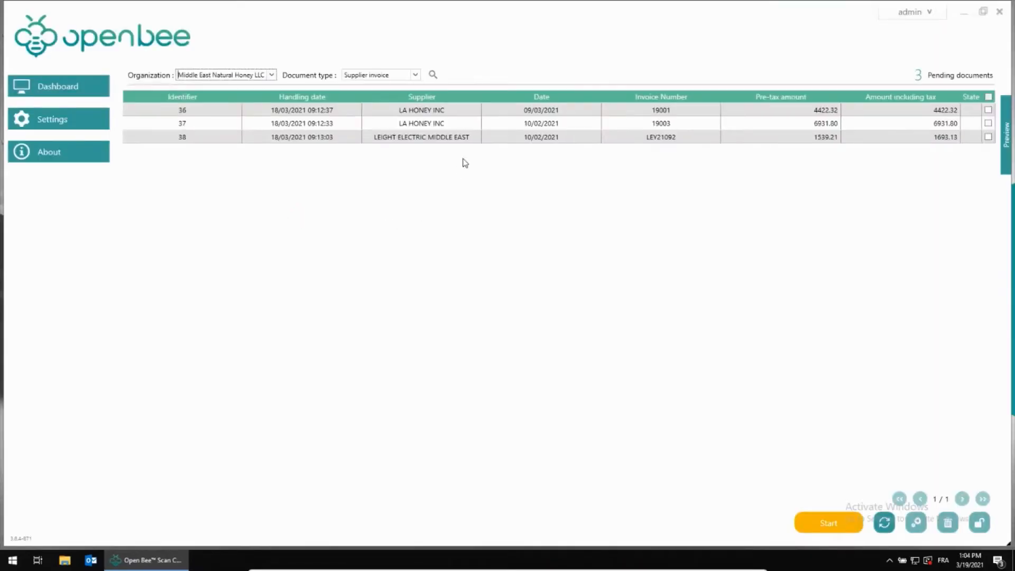
click(421, 123)
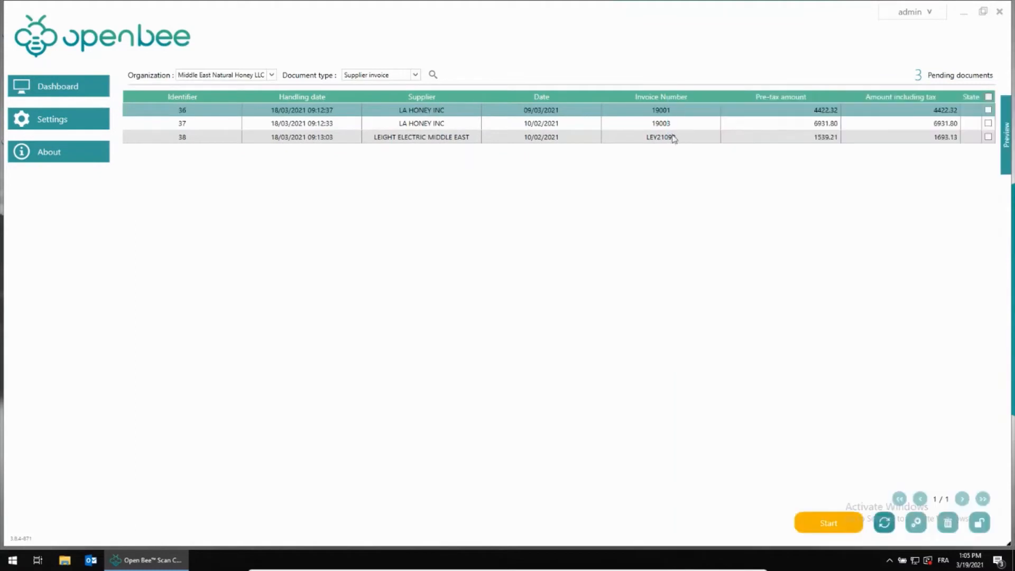
click(445, 127)
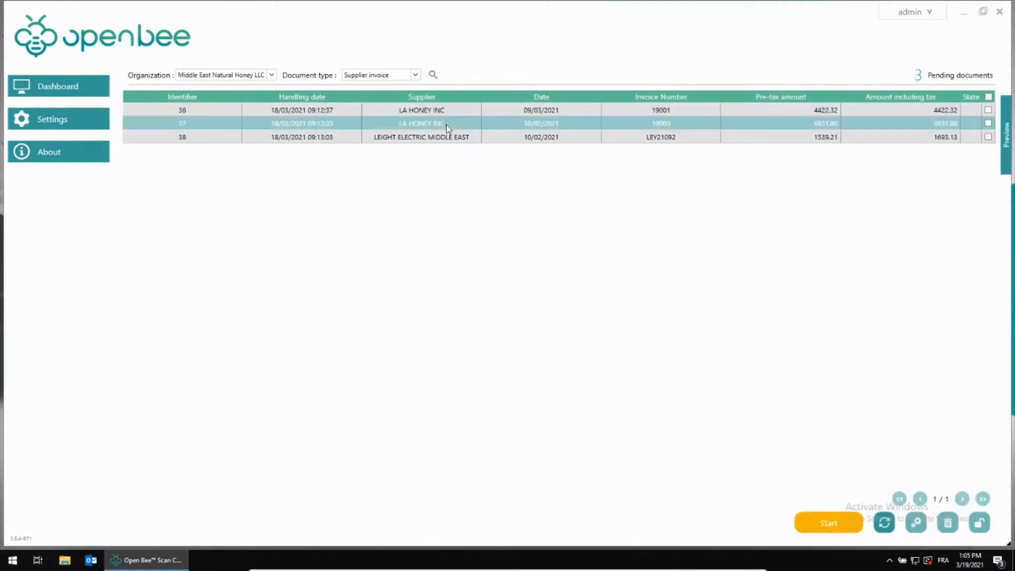
Step: Open invoice 19003 and locate the flagged 6931.80 amount including tax against the 6741.70 PO amount
double_click(420, 123)
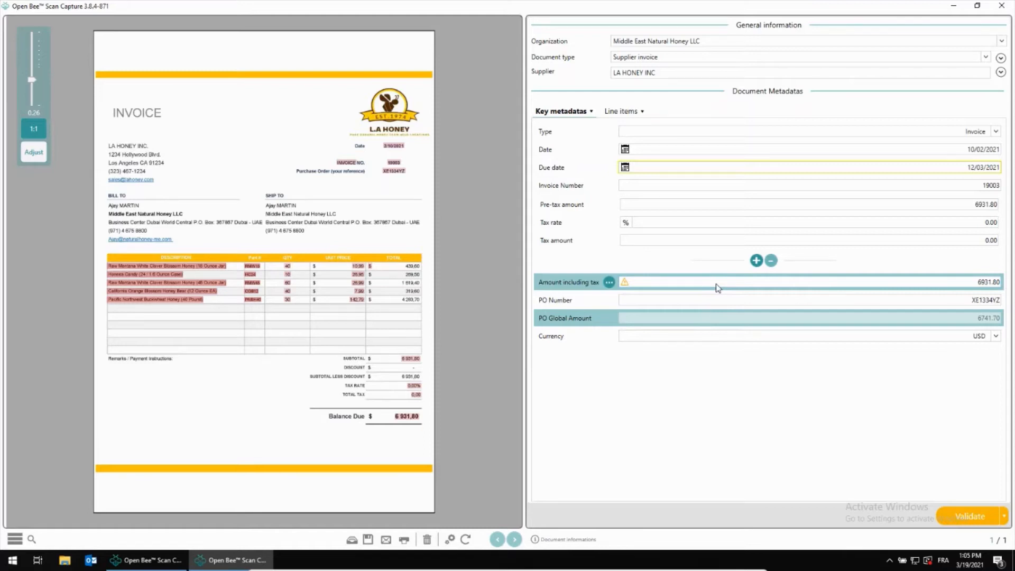
click(744, 281)
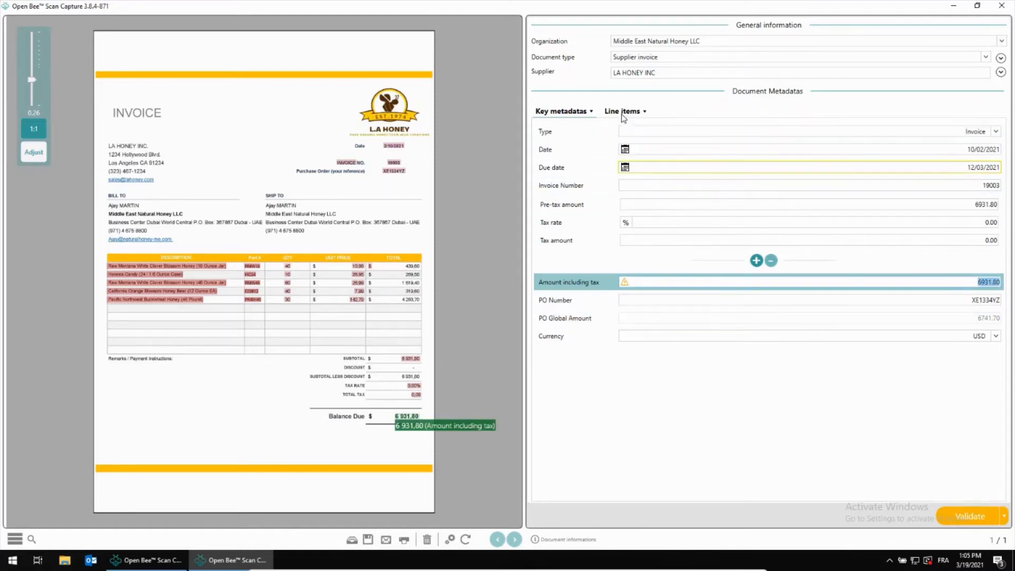
Step: Compare invoice 19003's lines with its order lines and validate it as non-compliant
click(621, 111)
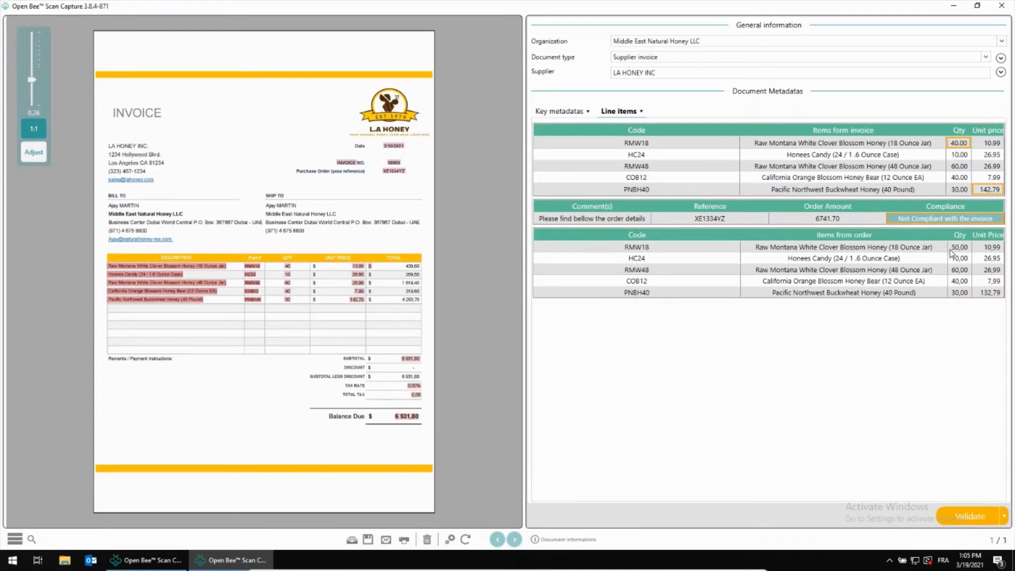
mouse_move(951, 254)
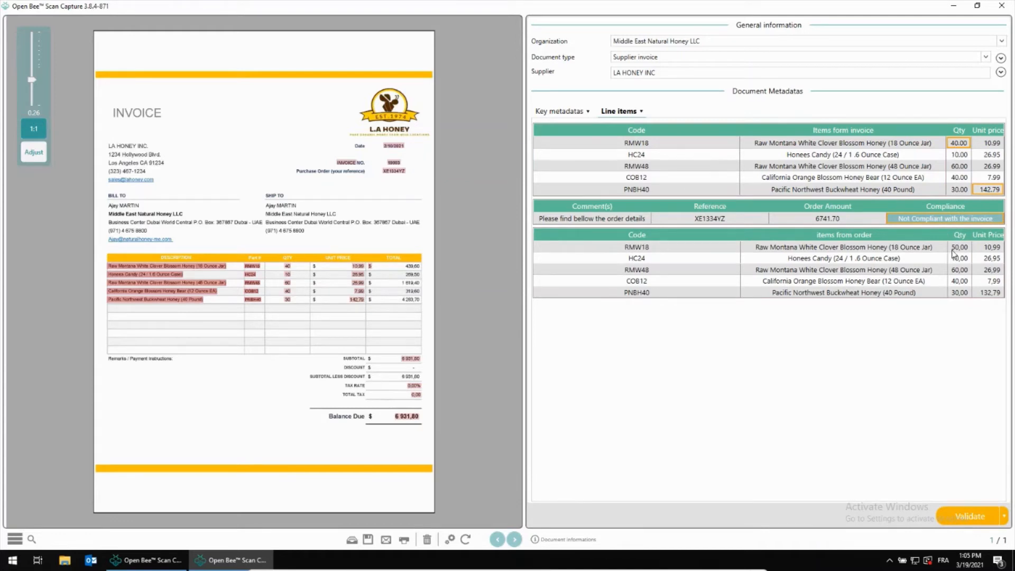
mouse_move(985, 195)
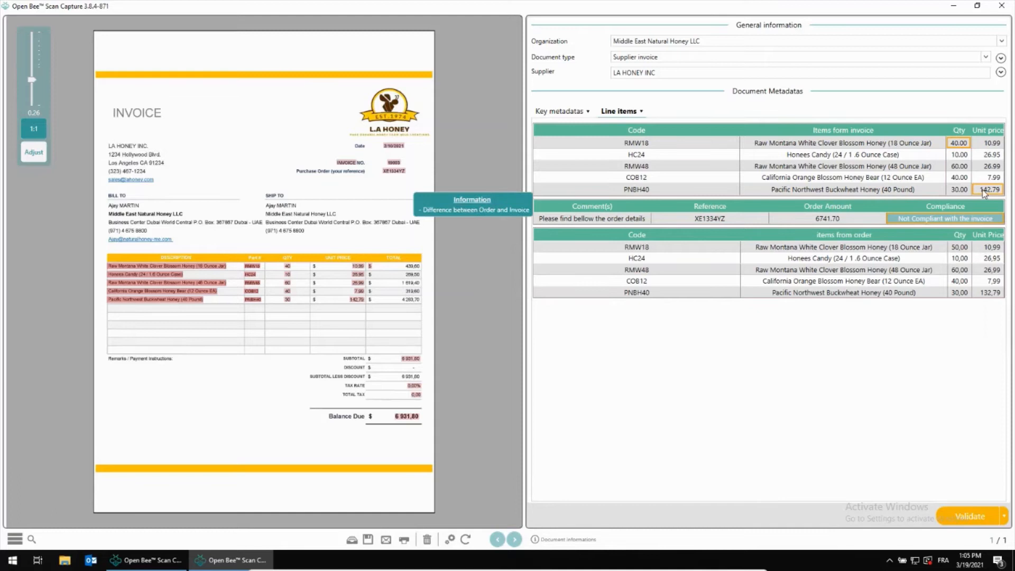
mouse_move(987, 298)
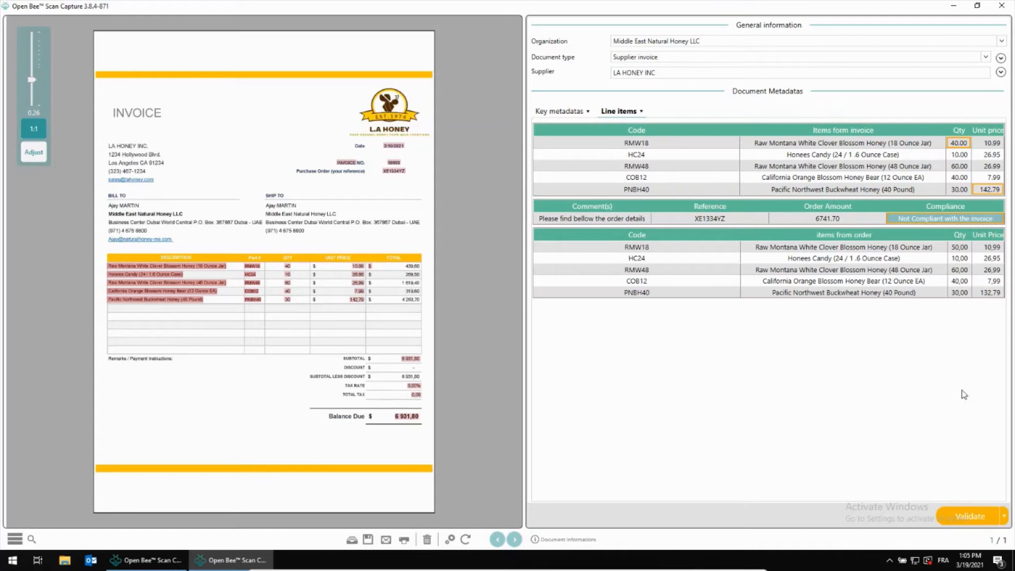
click(969, 516)
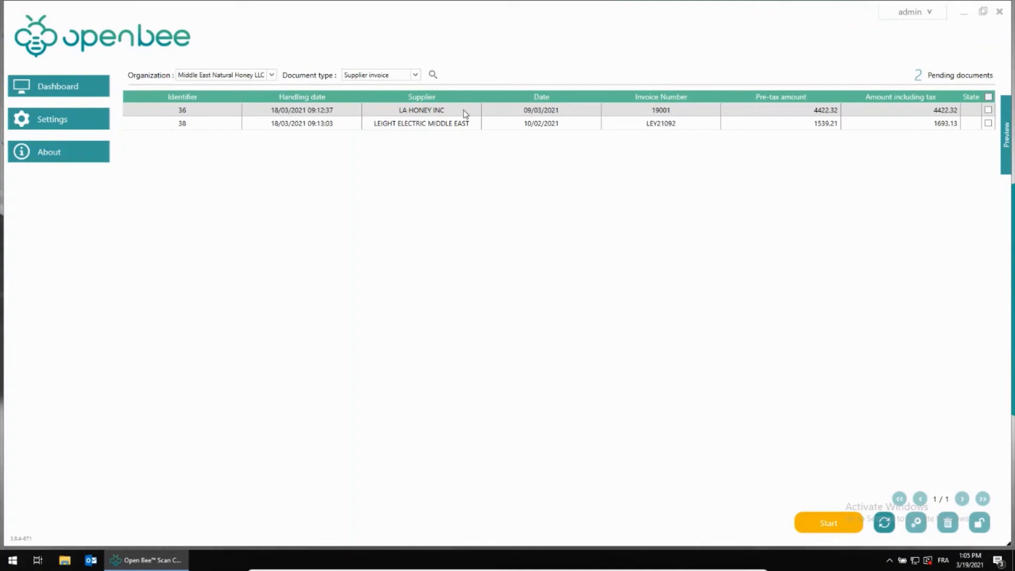
Step: Open invoice 19001, confirm its lines comply with order XE1324RH and validate it
double_click(421, 110)
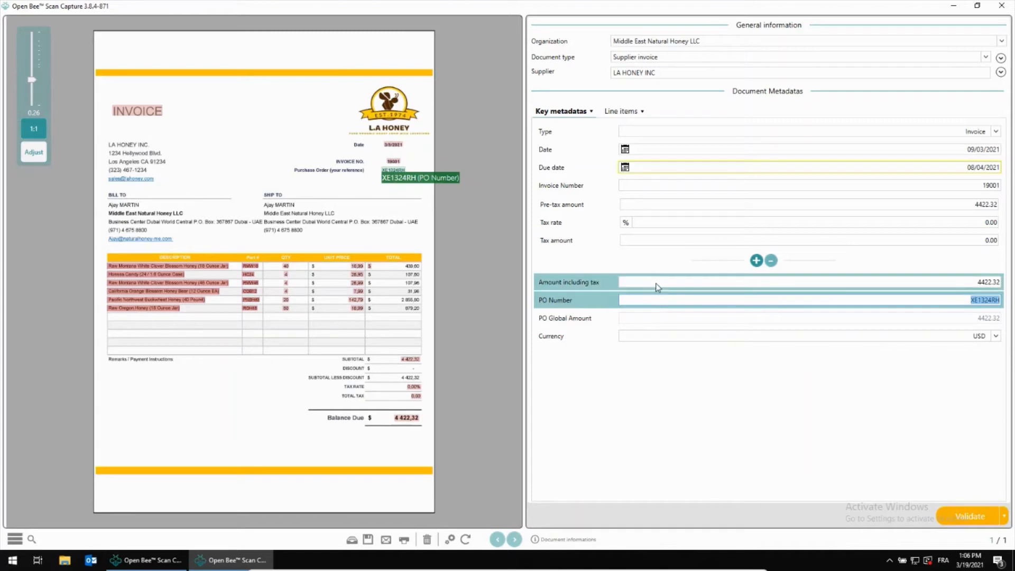
click(618, 110)
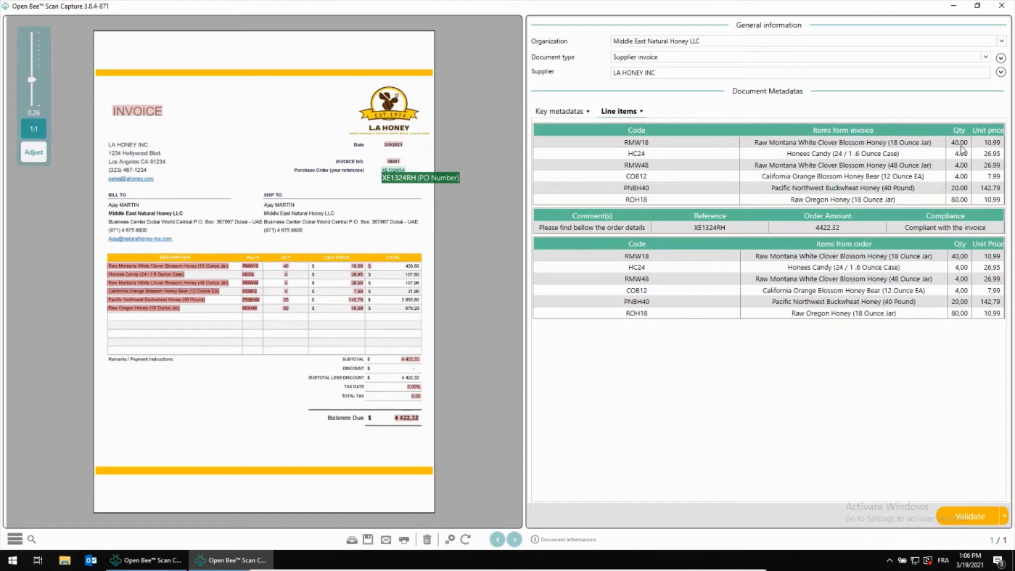
mouse_move(960, 267)
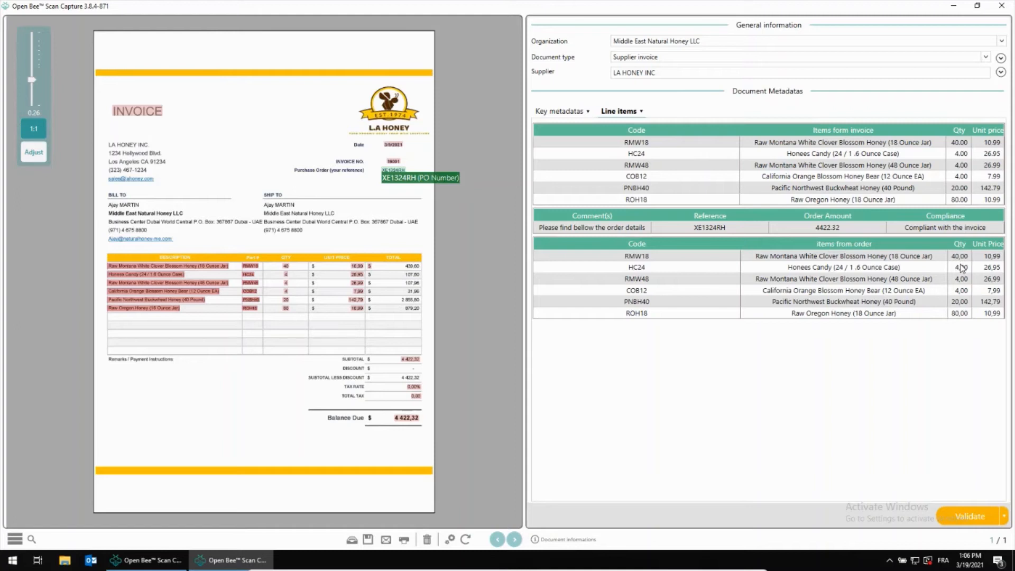
click(968, 516)
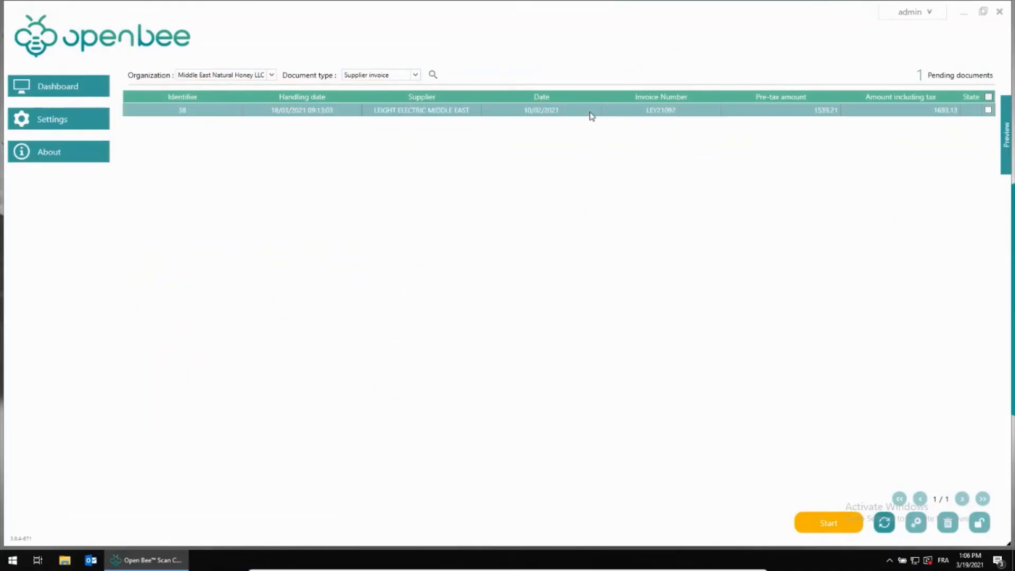
Step: Open LEIGHT ELECTRIC invoice LEY21092, review it without a PO number and validate it
double_click(542, 110)
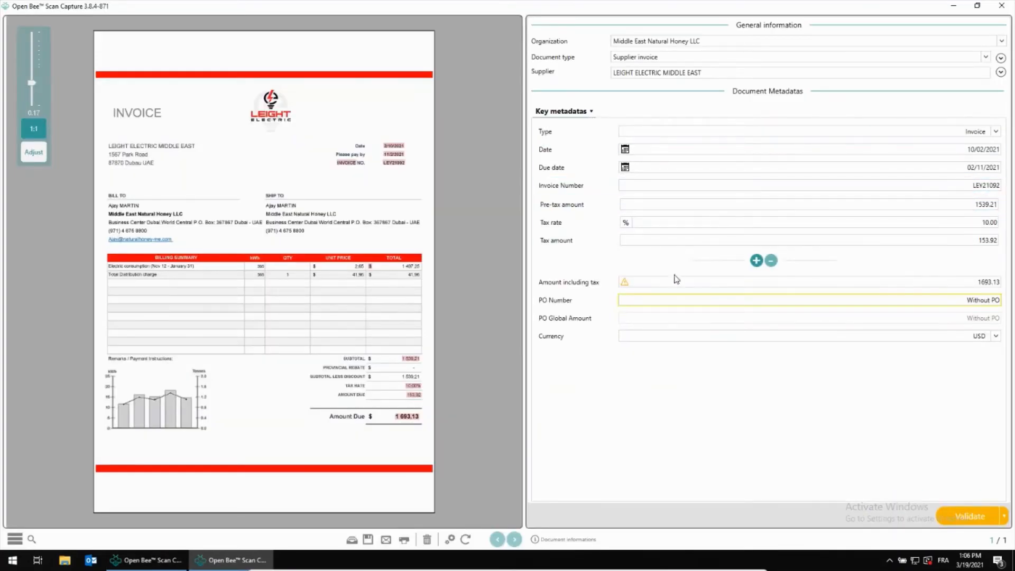
click(796, 300)
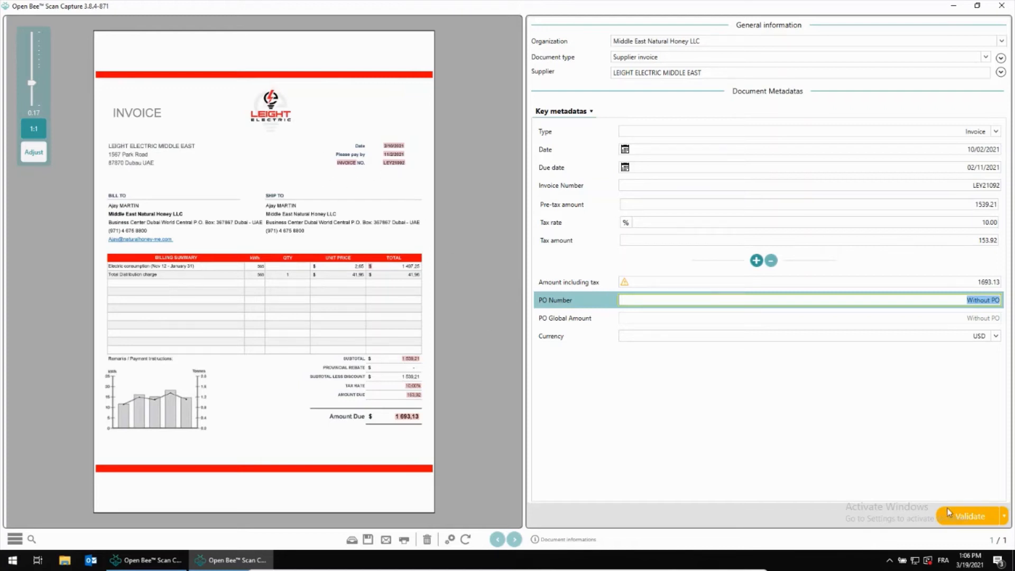
click(964, 515)
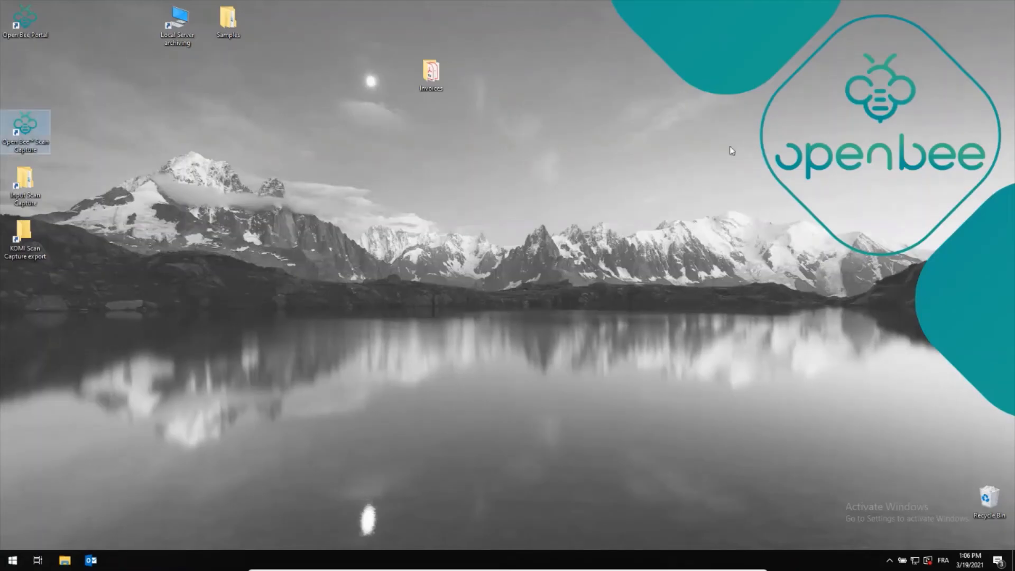
Step: Sign in to Open Bee Portal with the saved administrator credentials to reach the dashboard
click(21, 21)
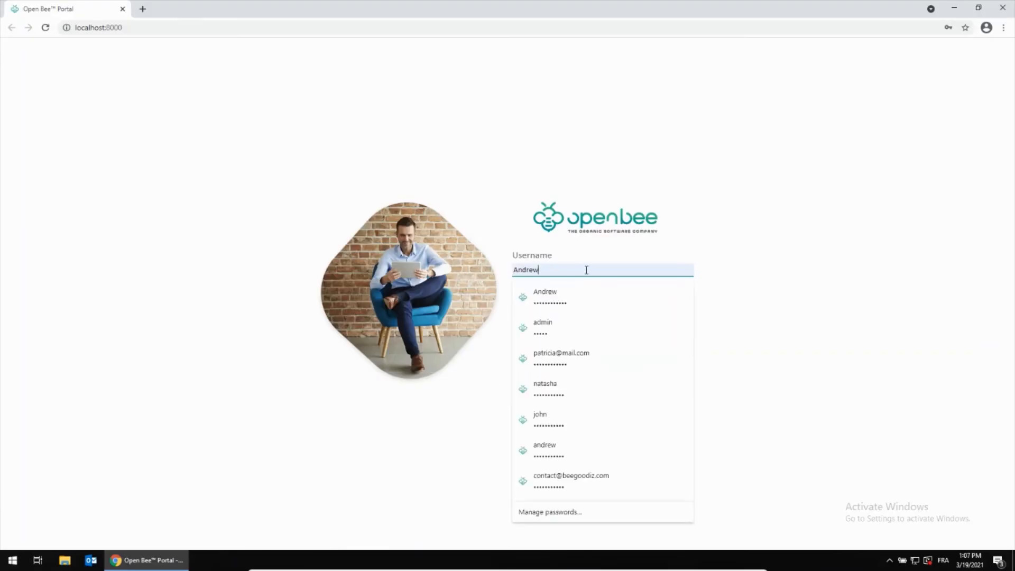
click(542, 327)
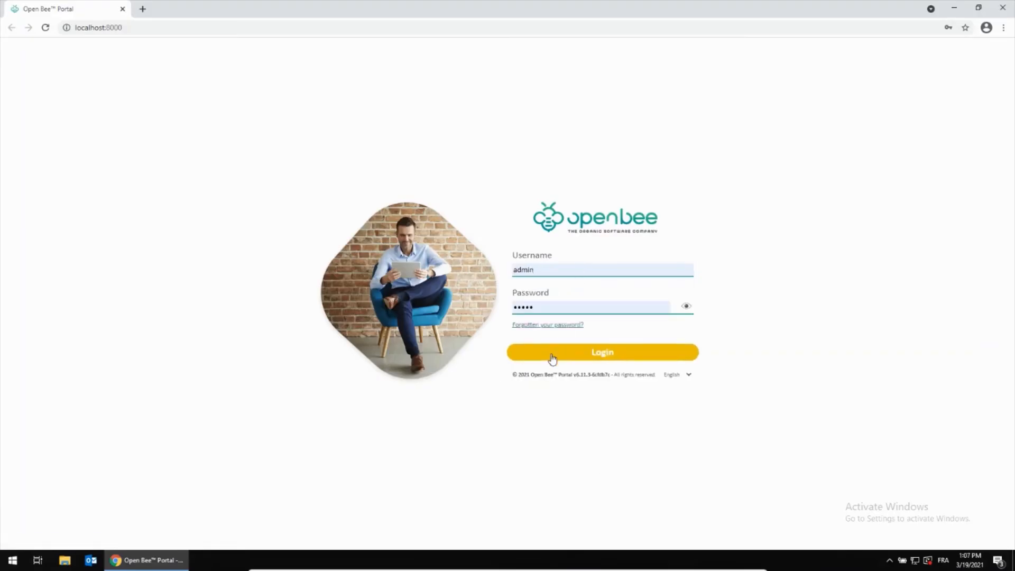
click(601, 352)
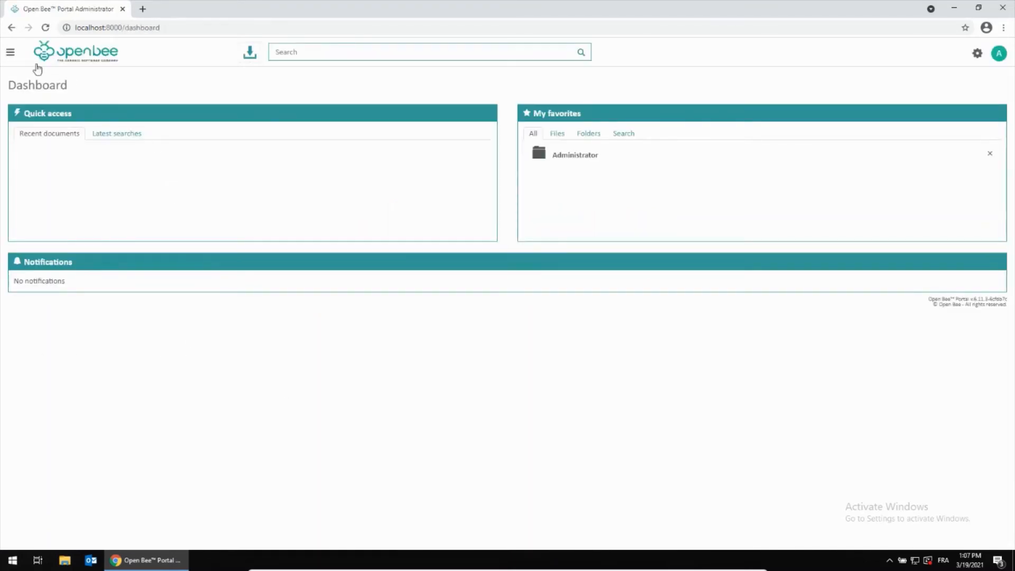
Step: View the Supplier invoice workflow's Approval step and its three invoices in processing
click(11, 50)
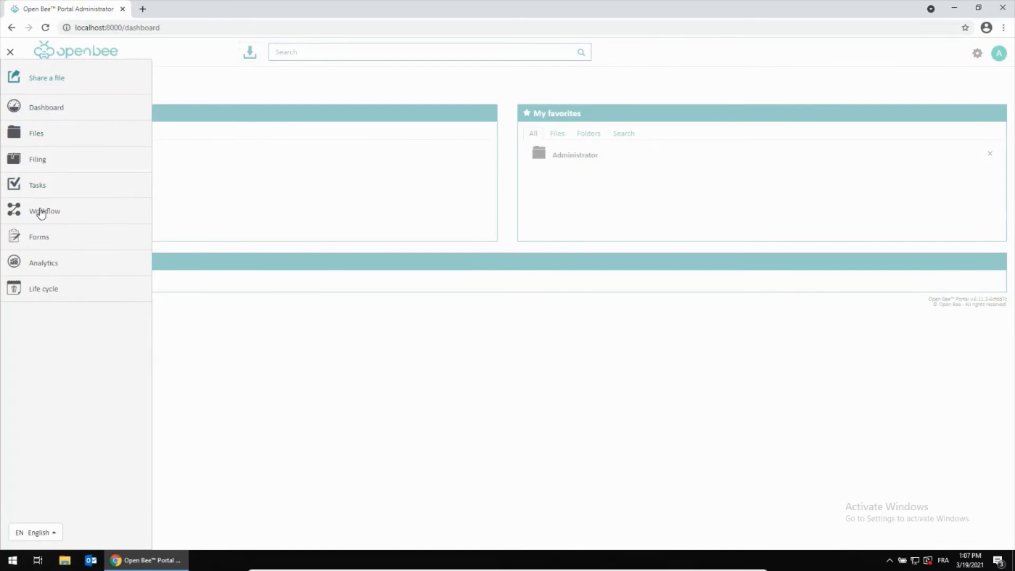
click(44, 211)
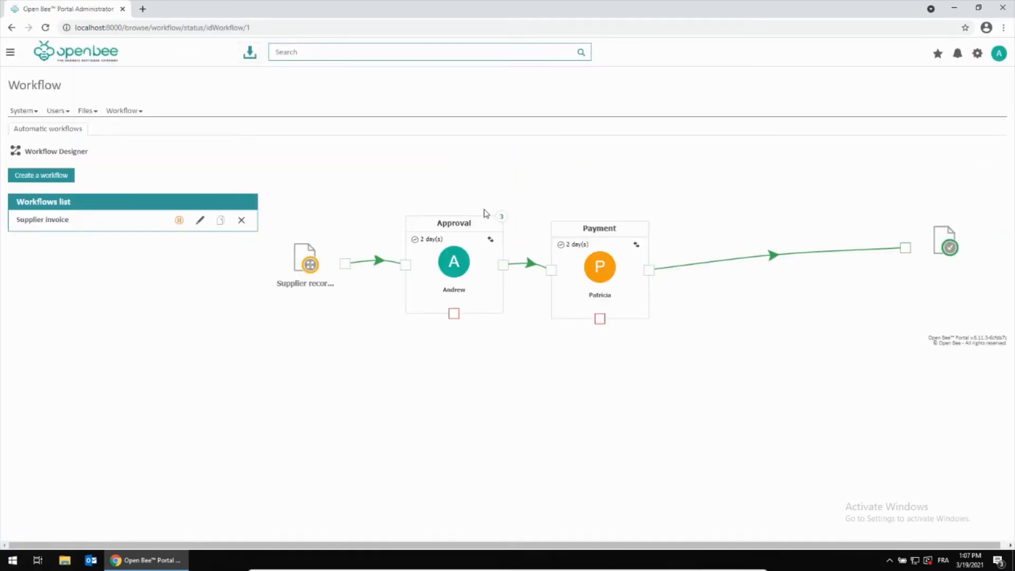
mouse_move(501, 218)
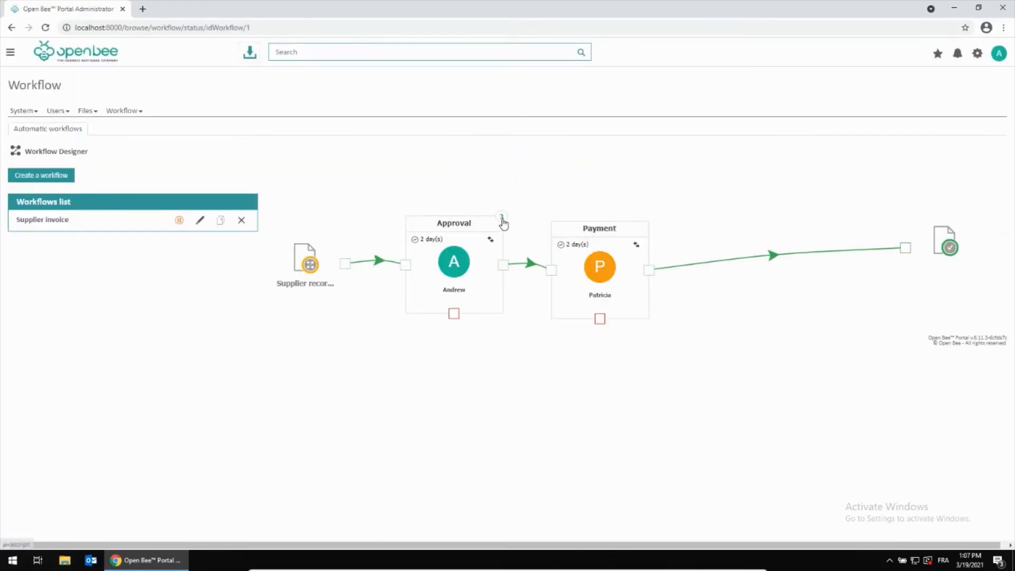
click(501, 218)
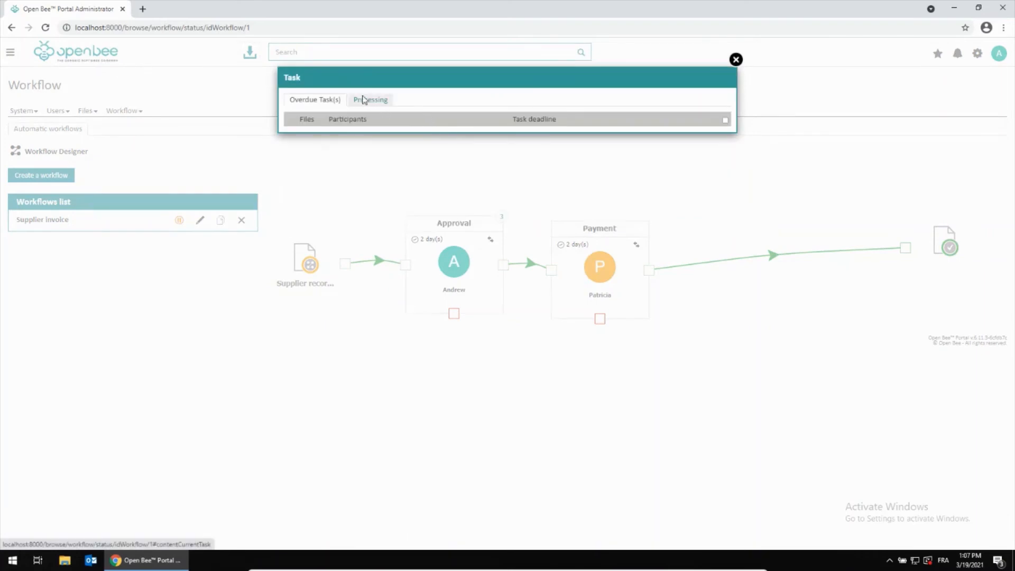
click(370, 99)
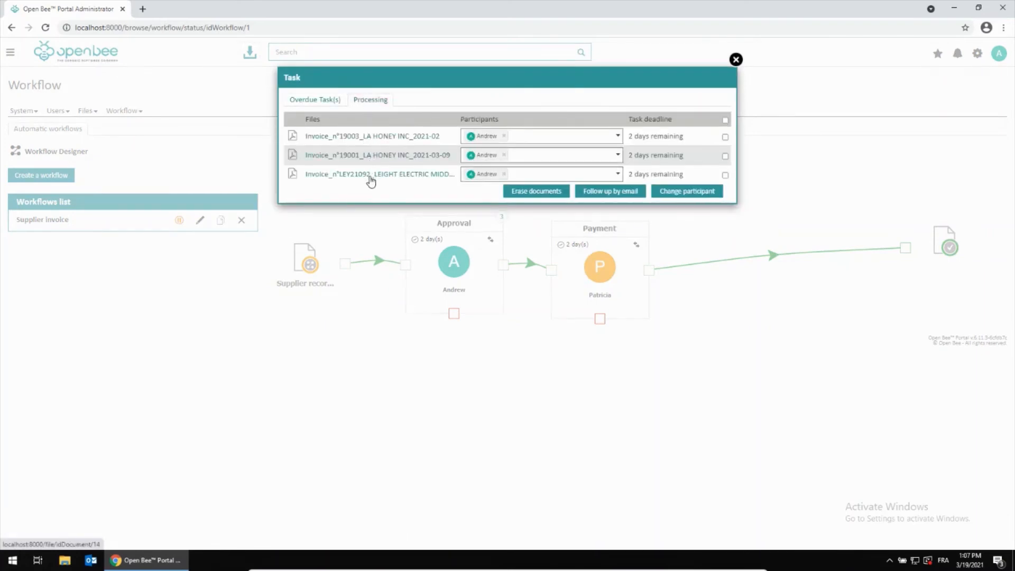
click(735, 59)
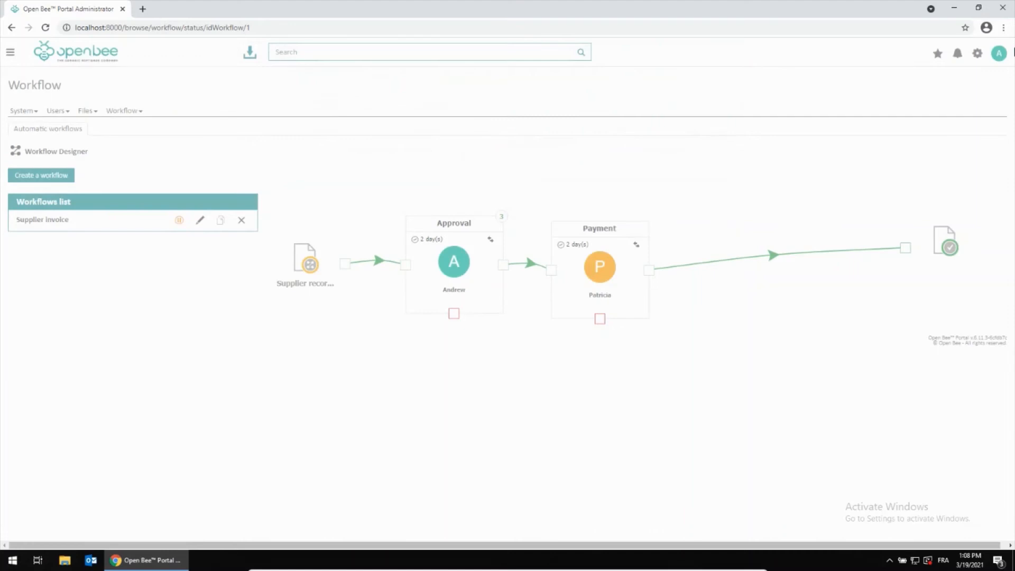
Step: Log out of the administrator account
click(985, 53)
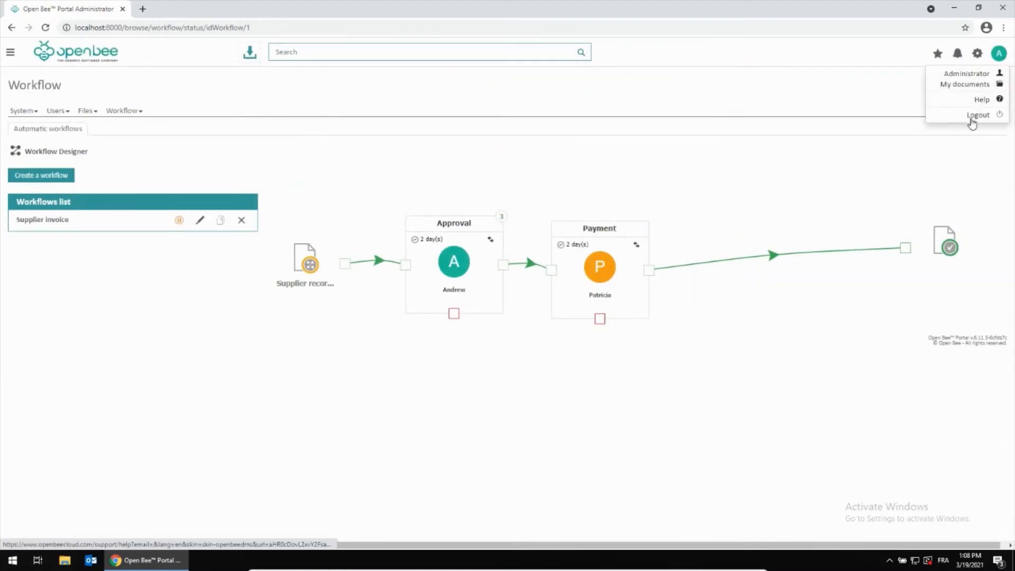
click(977, 115)
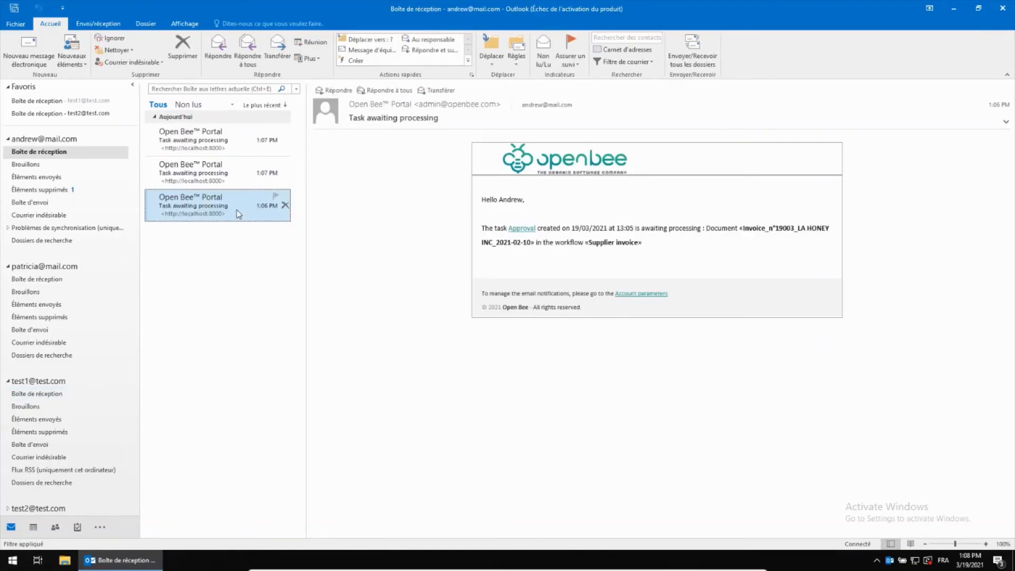
Step: Open the LEIGHT ELECTRIC task notification email and follow its Approval task link
click(217, 139)
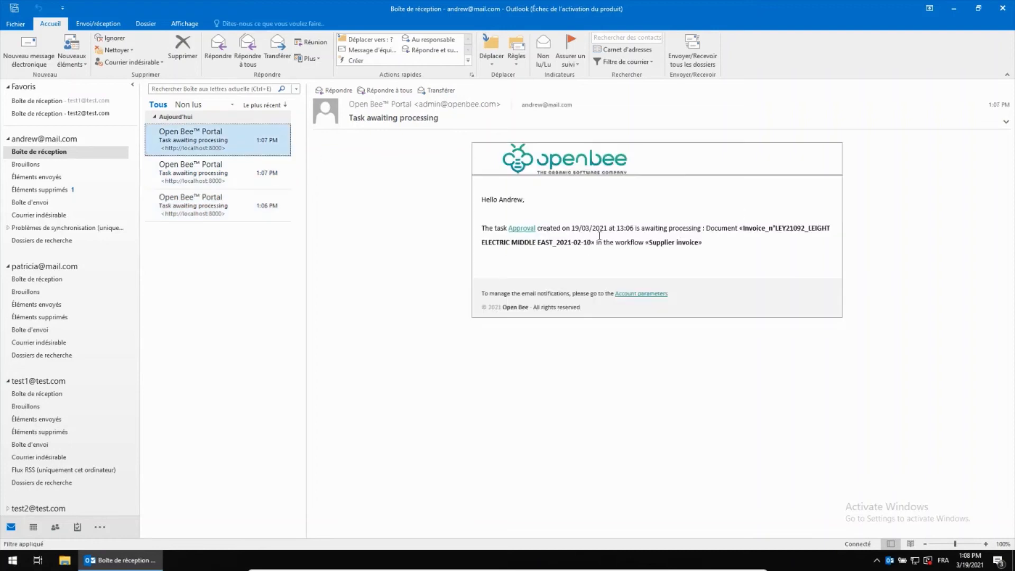
click(522, 229)
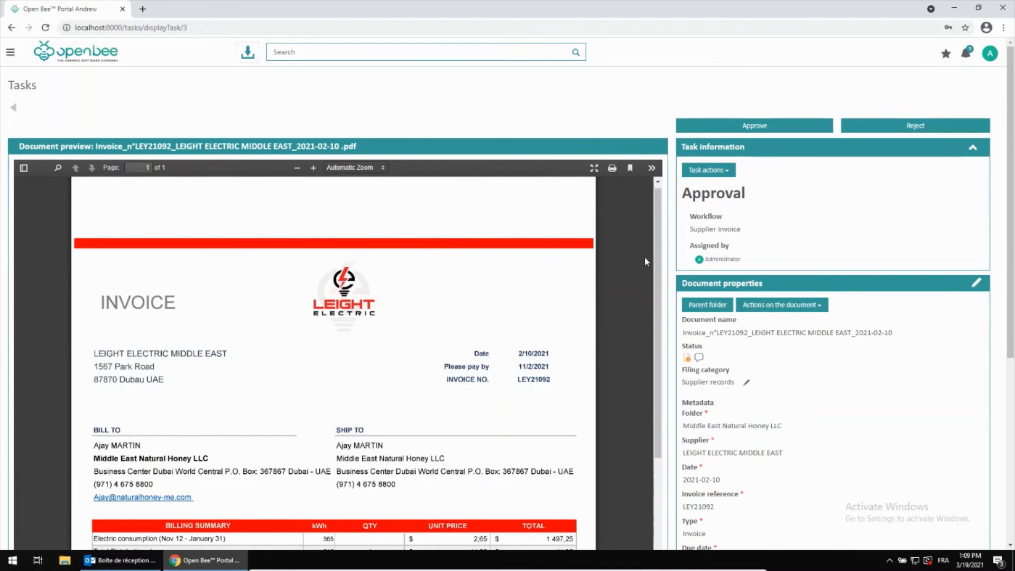
Step: Review the invoice preview on the Approval task page before approving it
scroll(down, 3)
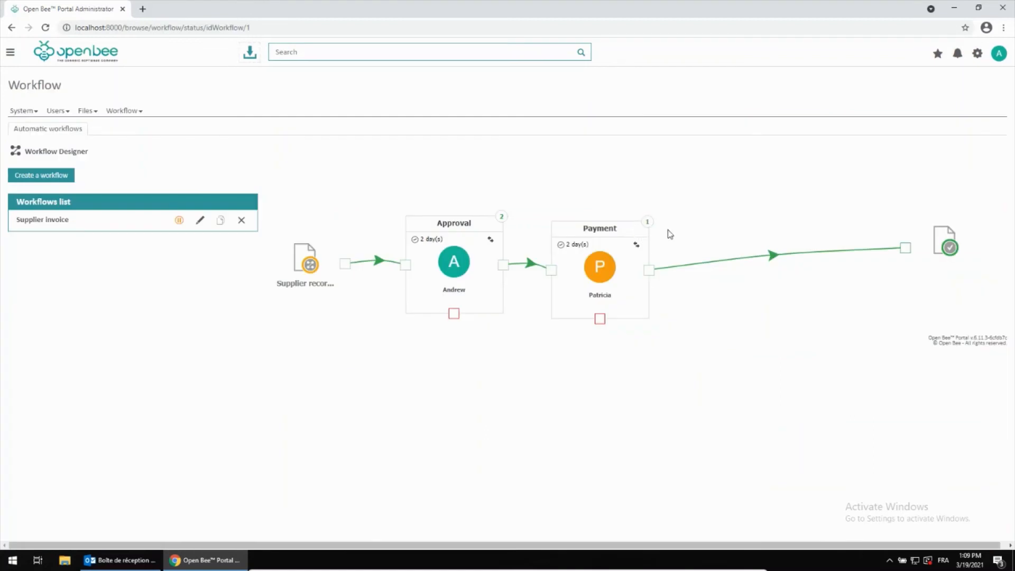
mouse_move(11, 53)
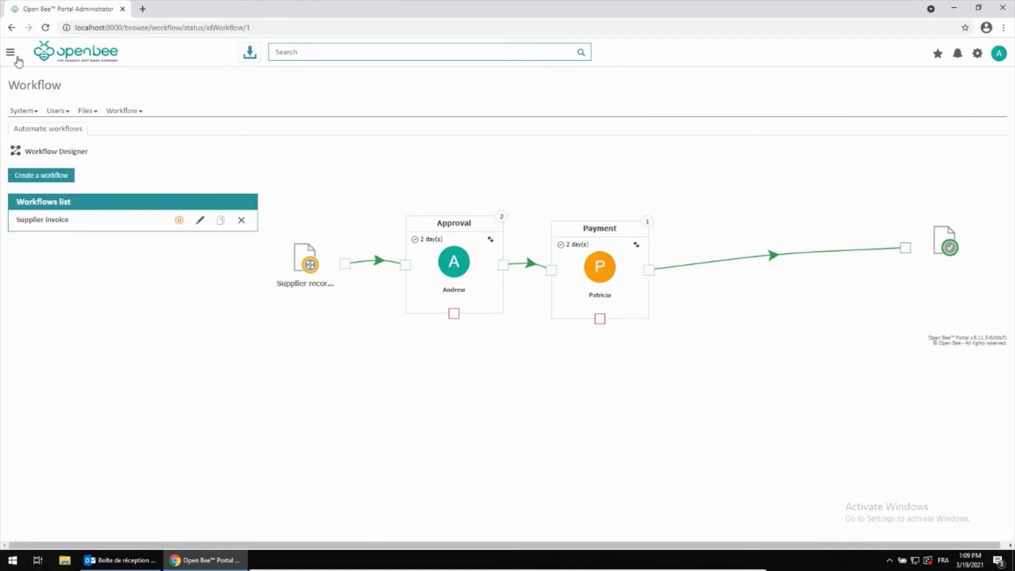
Step: Browse Files to Middle East Natural Honey LLC › Supplier records › LA HONEY INC › Invoice and preview the 2021-03-09 invoice 19001
click(11, 52)
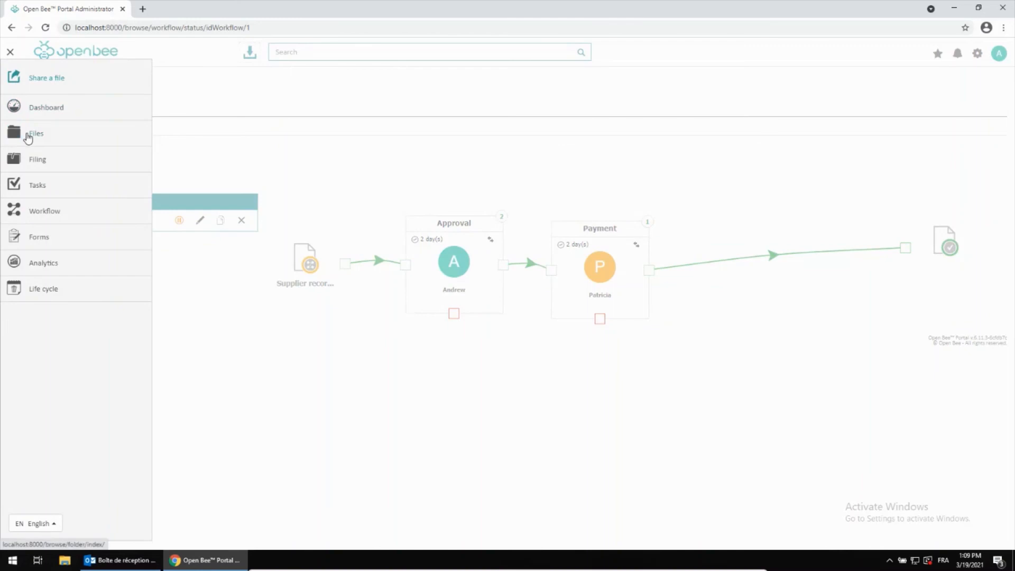
click(35, 134)
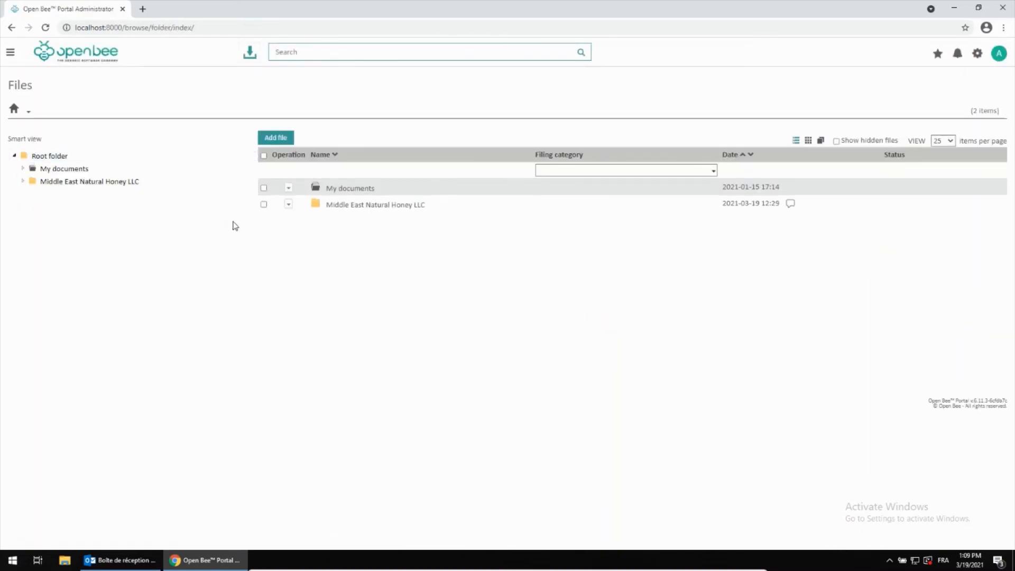
click(23, 182)
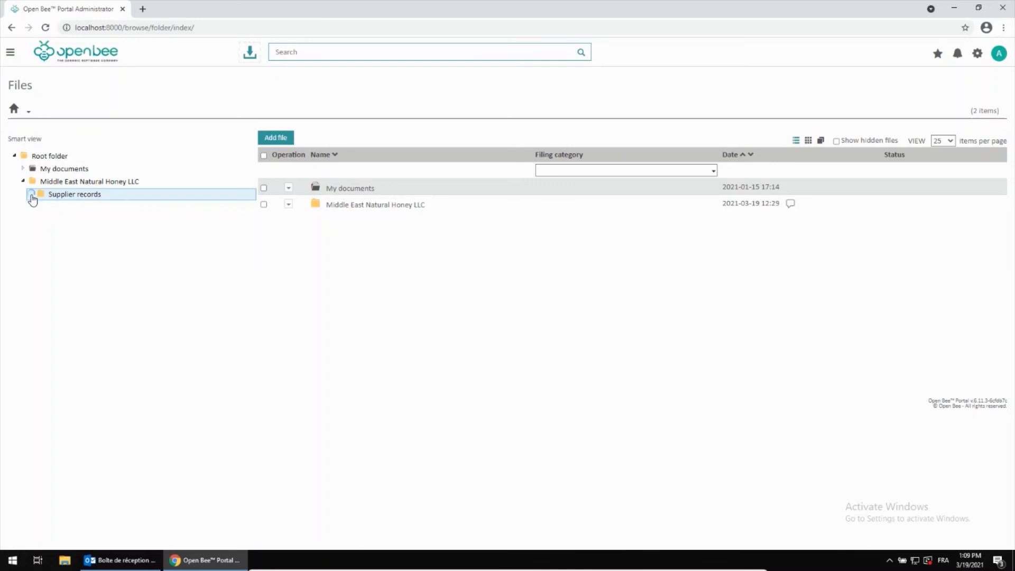
click(29, 194)
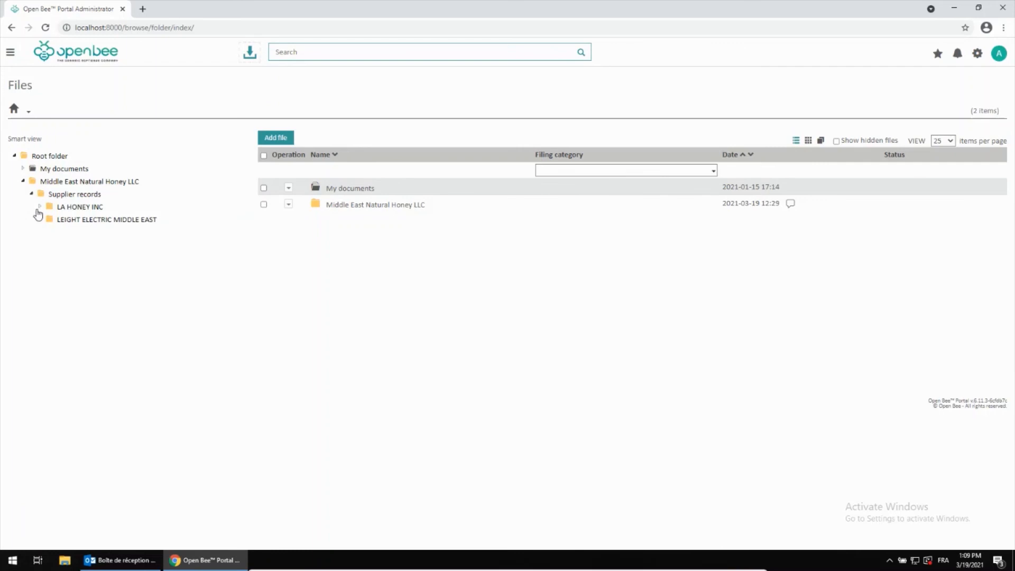
click(38, 207)
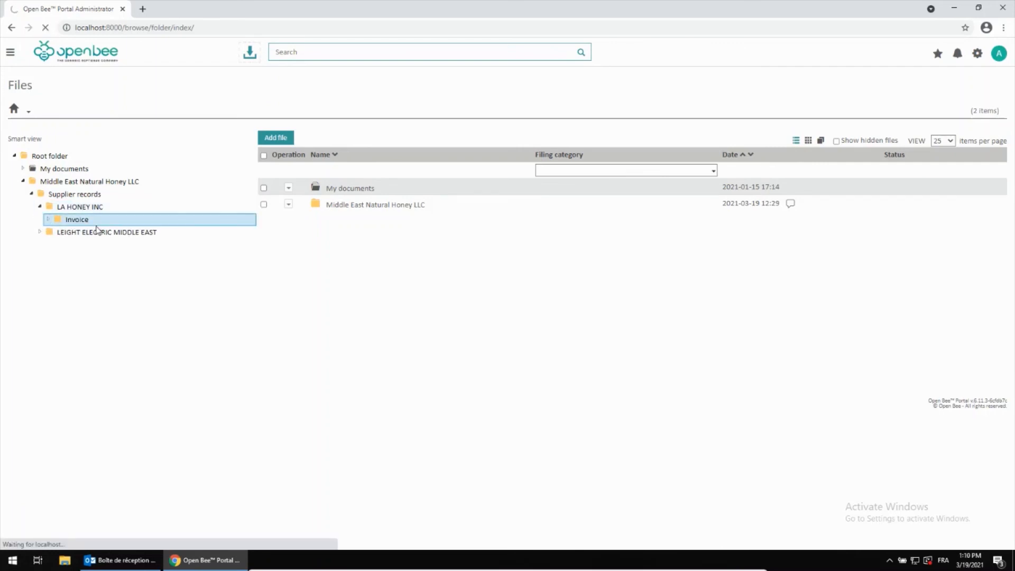
click(76, 219)
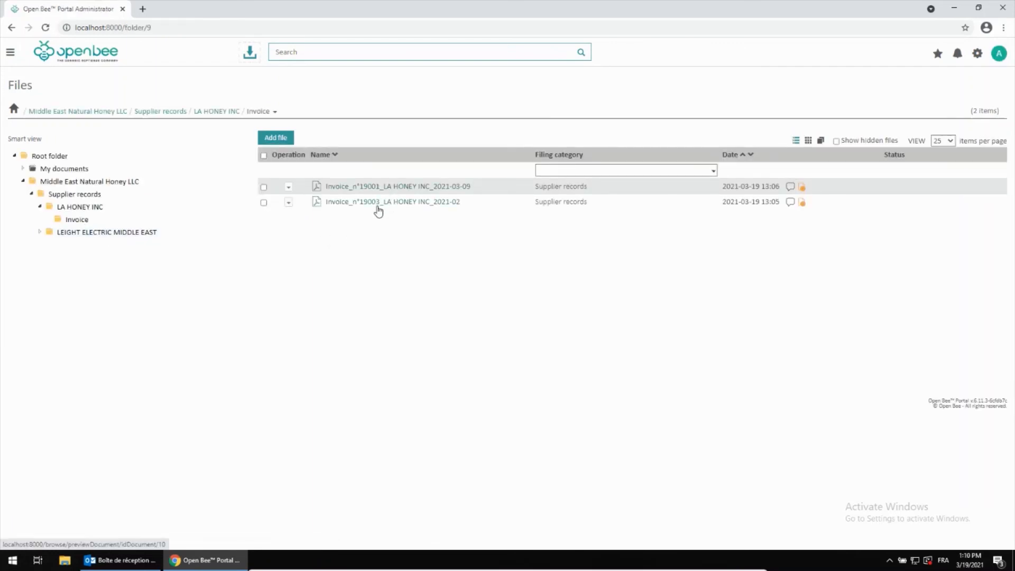
click(386, 186)
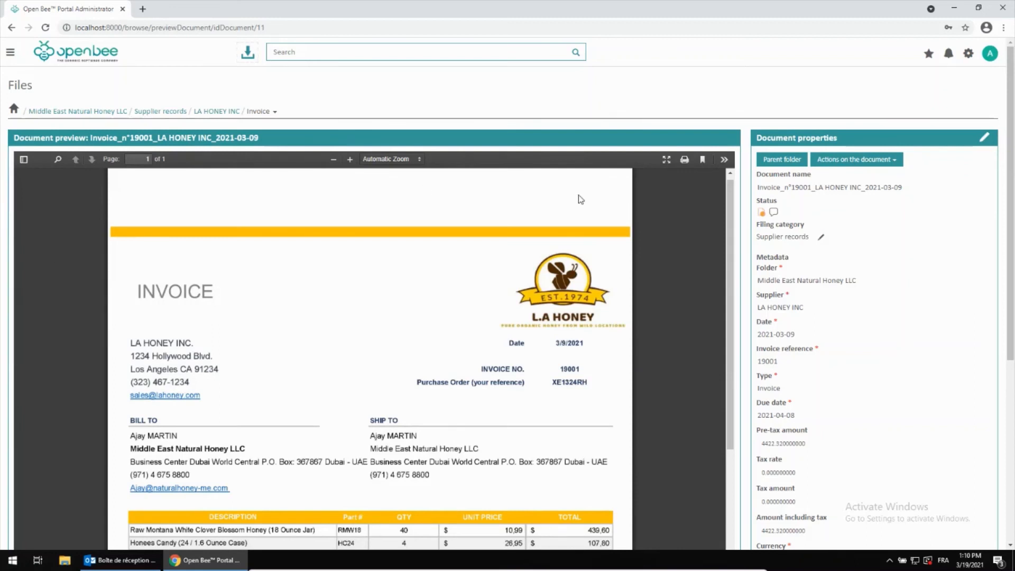